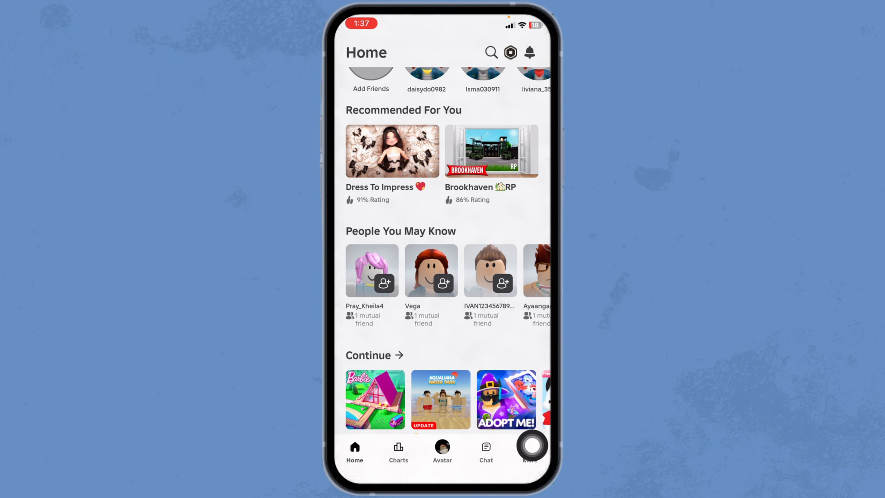
- Show the More page and scroll until the Create option is visible
{"action": "left_click", "coordinate": [529, 452]}
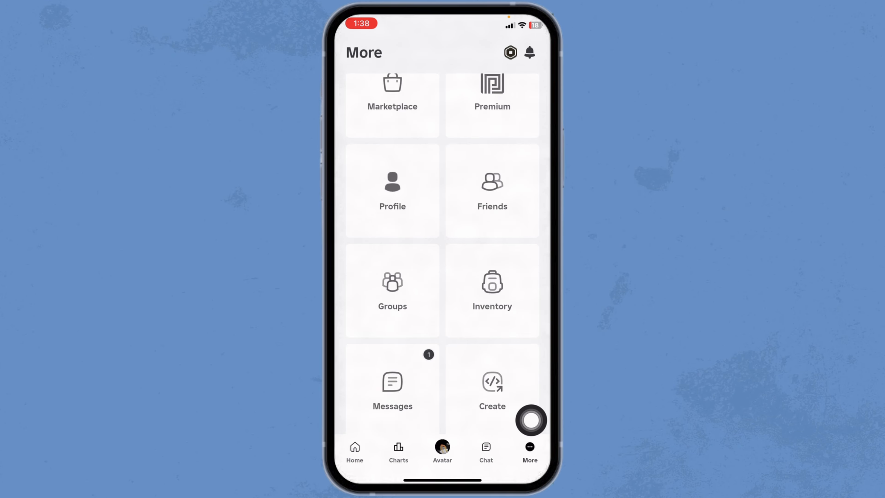
{"action": "scroll", "scroll_direction": "down", "scroll_amount": 3}
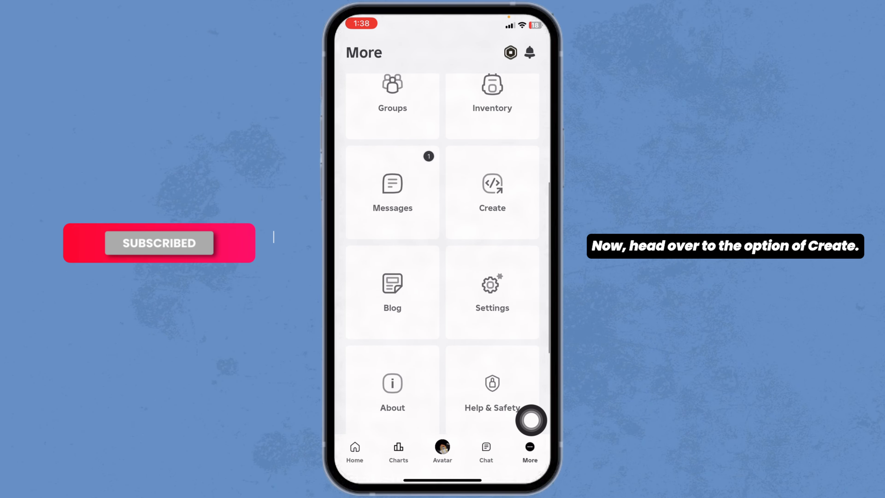
- Reach the Creator Hub Creations dashboard on its Development Items tab
{"action": "left_click", "coordinate": [492, 192]}
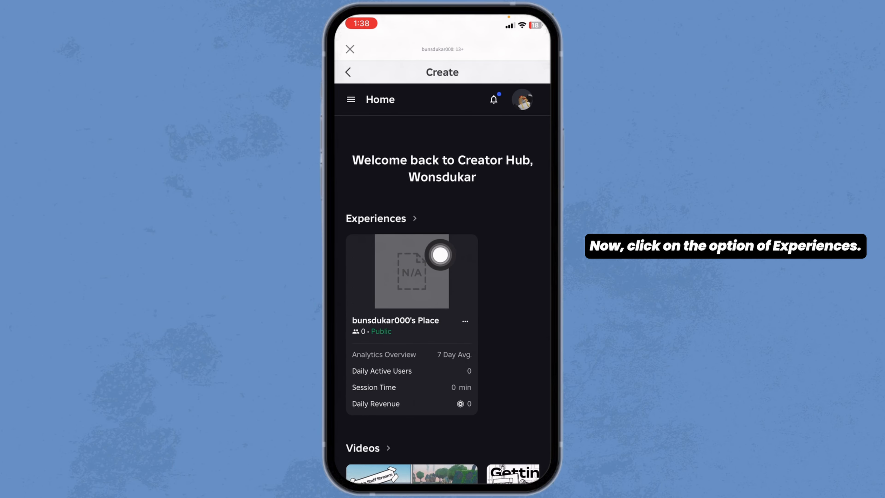
{"action": "left_click", "coordinate": [375, 218]}
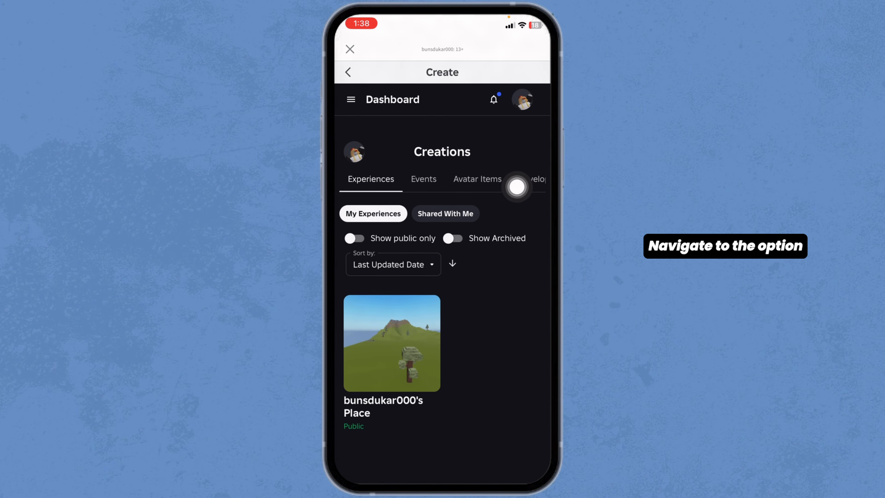
{"action": "left_click", "coordinate": [515, 179]}
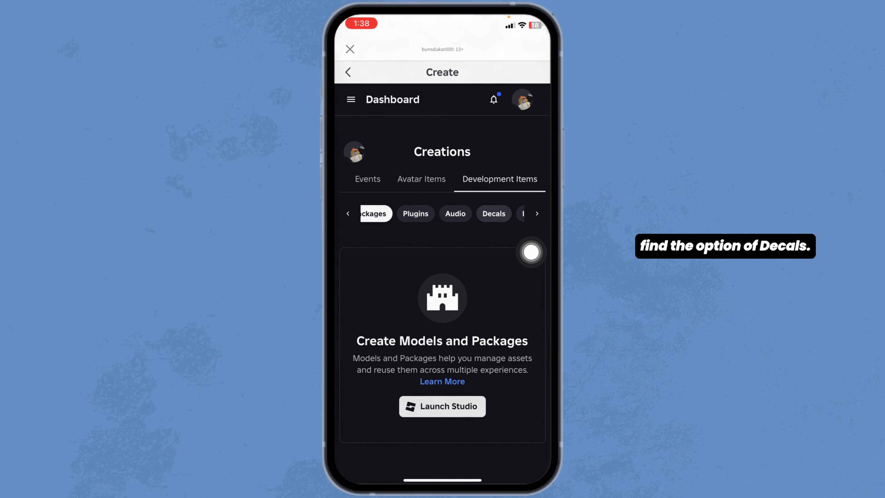
- Start a new Decal asset upload and bring up the image source choices
{"action": "left_click", "coordinate": [493, 213]}
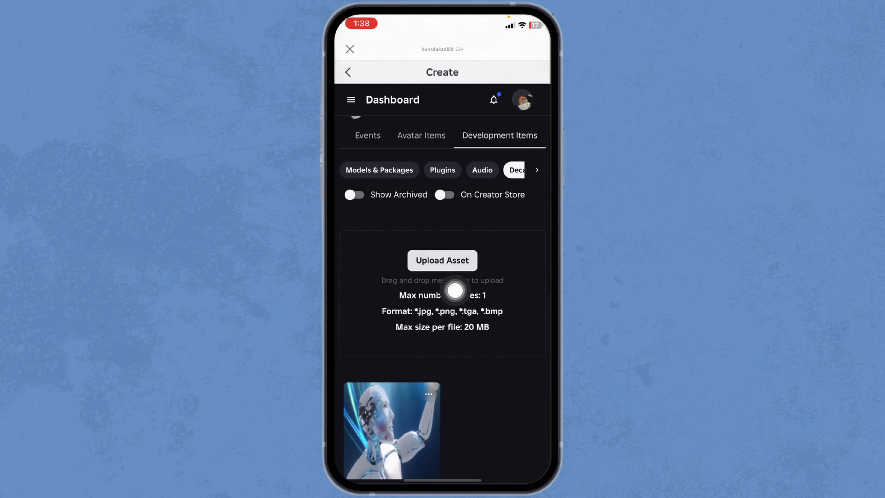
{"action": "left_click", "coordinate": [442, 260]}
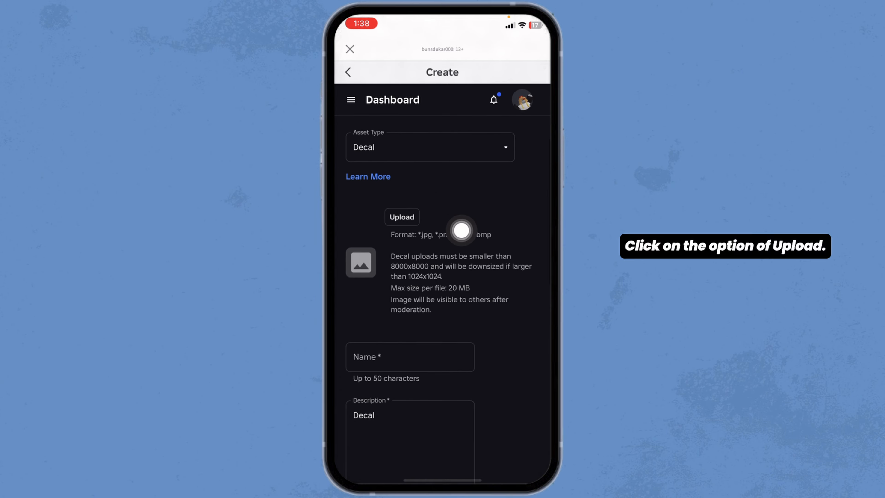
{"action": "left_click", "coordinate": [402, 216]}
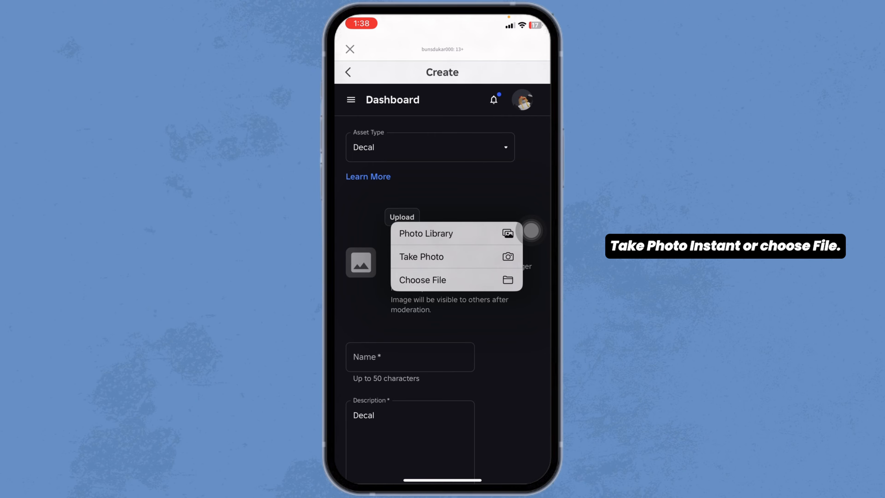
- Choose the image, name the decal 'Robotoooo', and submit it for upload
{"action": "left_click", "coordinate": [426, 233]}
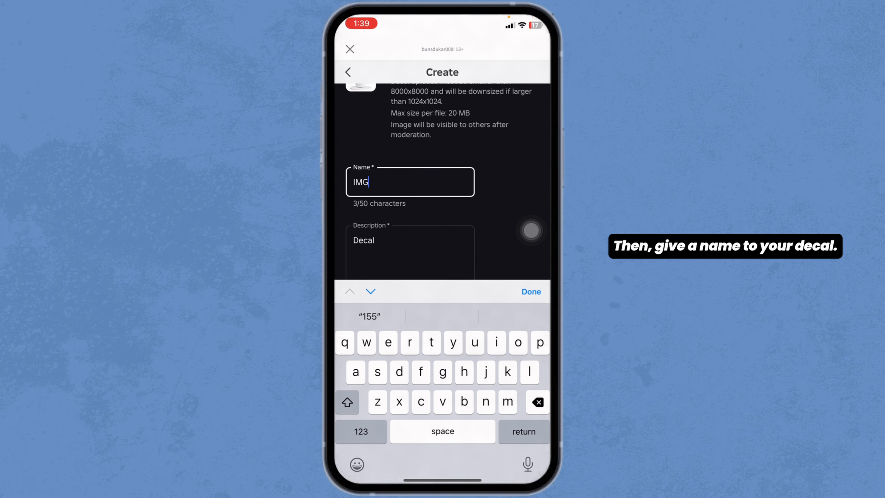
{"action": "type", "text": "R"}
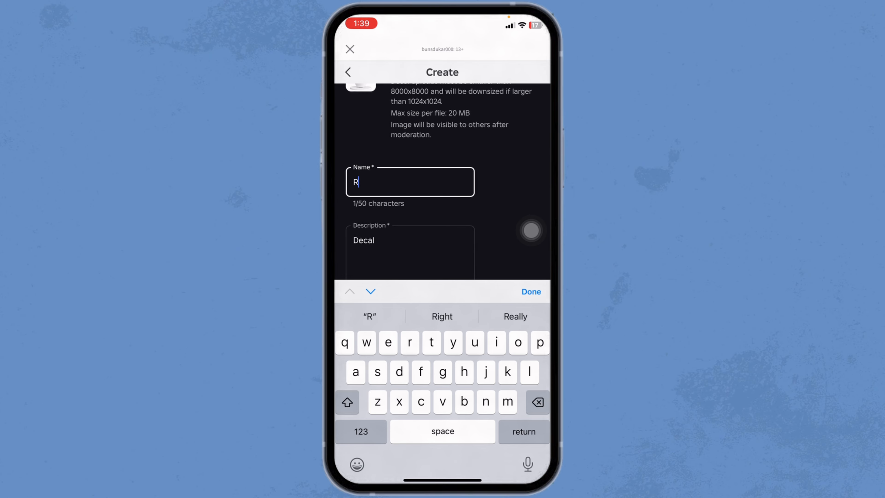
{"action": "type", "text": "obotoooo"}
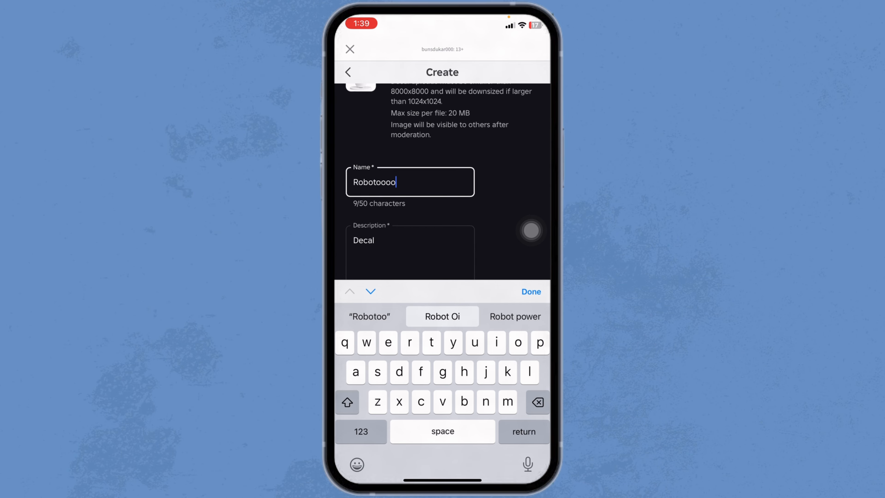
{"action": "left_click", "coordinate": [530, 291]}
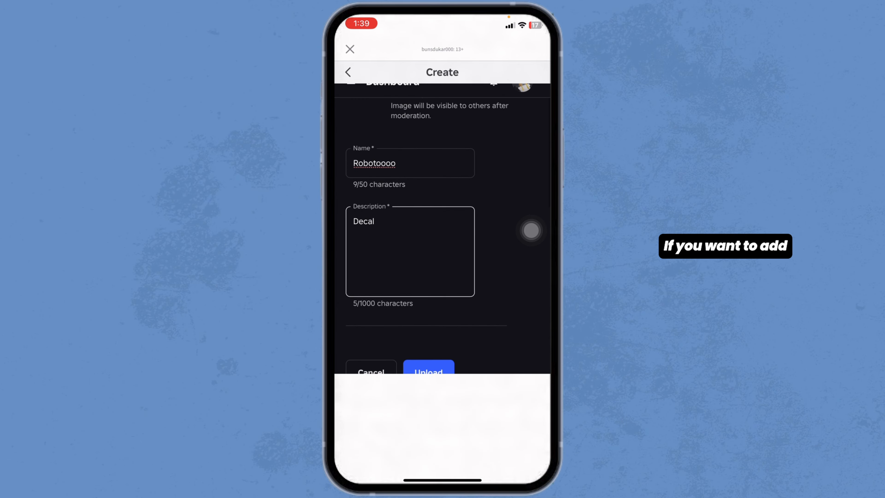
{"action": "scroll", "scroll_direction": "up", "scroll_amount": 3}
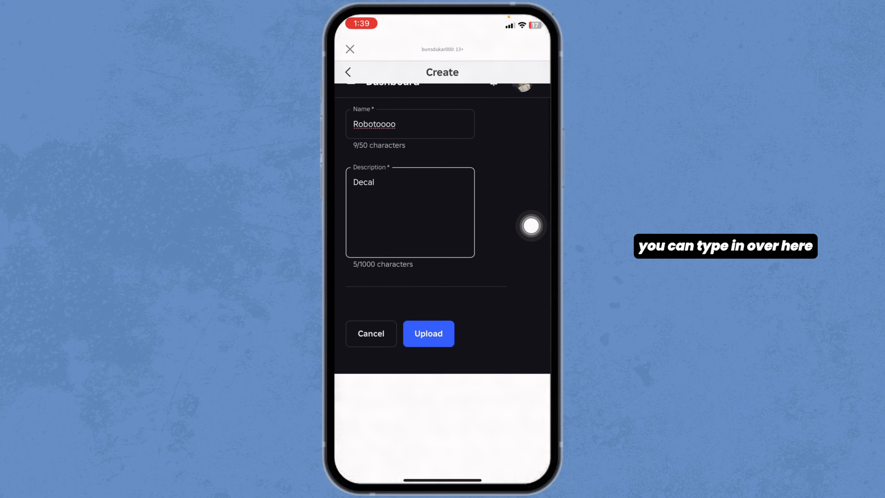
{"action": "left_click", "coordinate": [428, 333]}
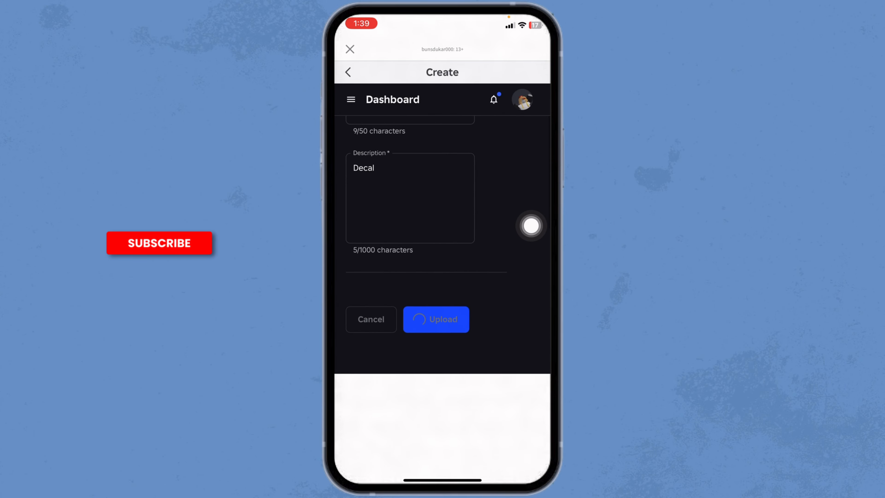